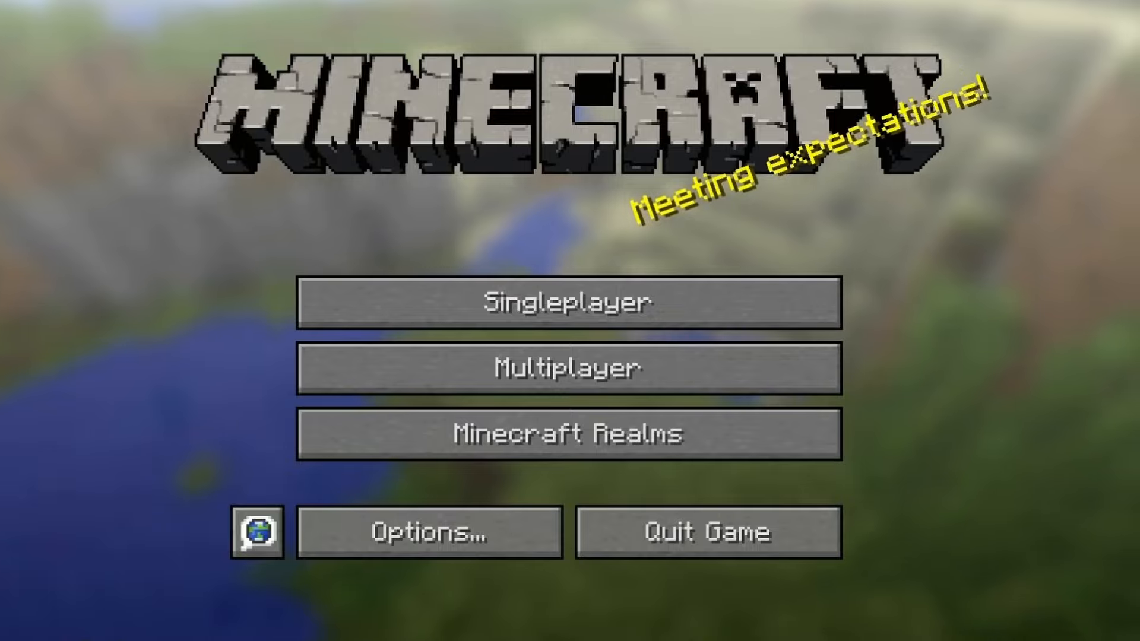
Gather the Copper Ore node on the hillside with G until Success appears
{"action": "left_click", "coordinate": [567, 301]}
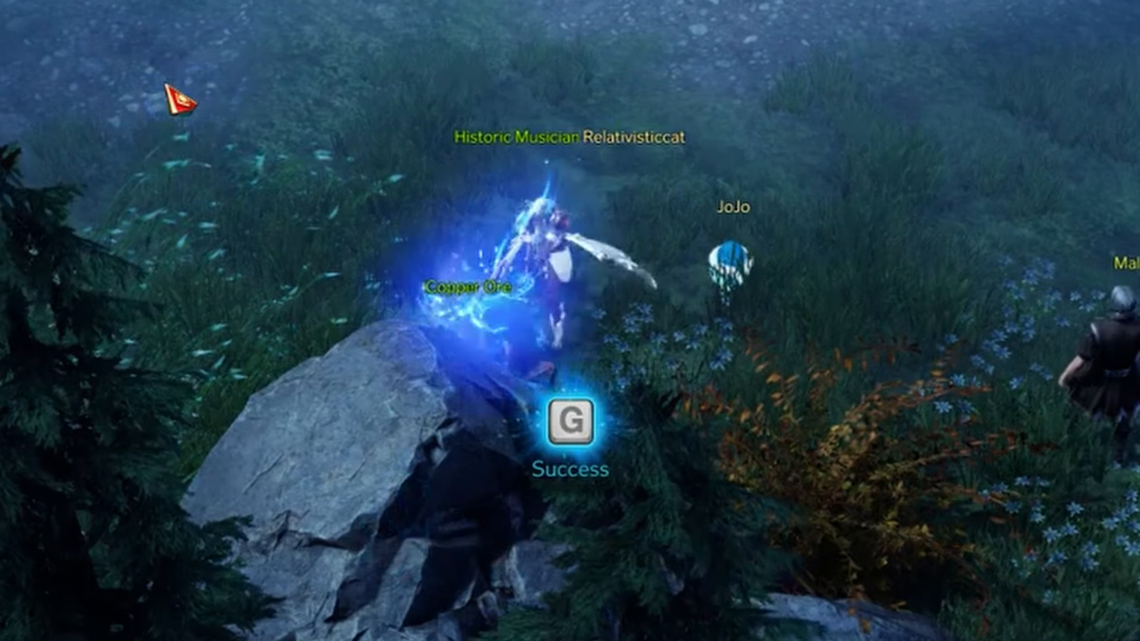
{"action": "key", "text": "g"}
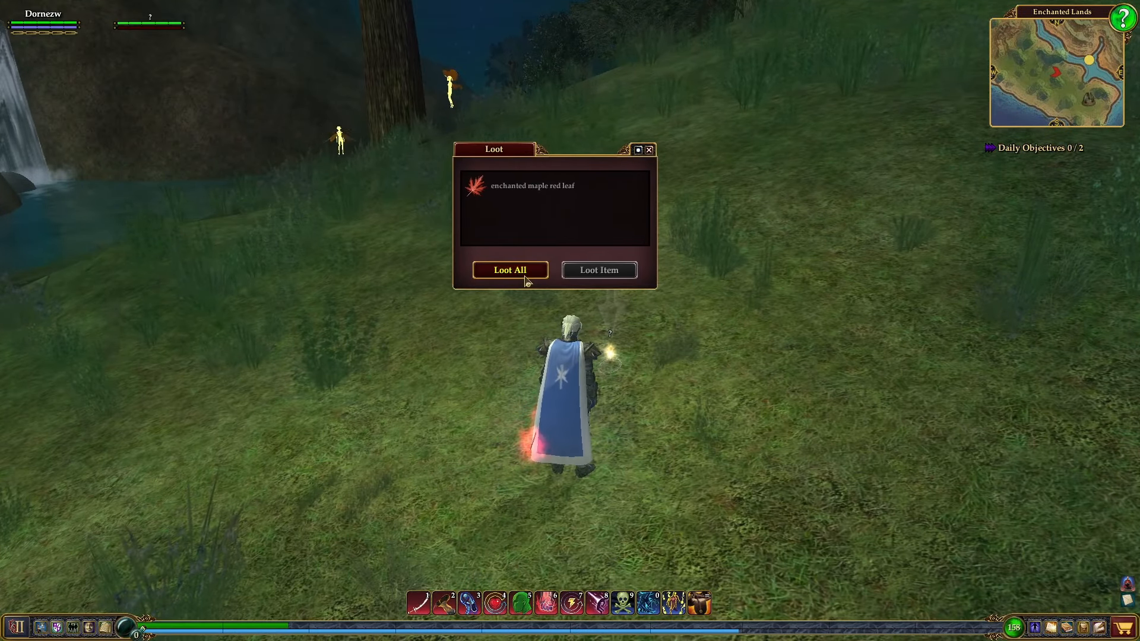
Loot the enchanted maple red leaf and scroll through the journal's Collections list
{"action": "left_click", "coordinate": [509, 270]}
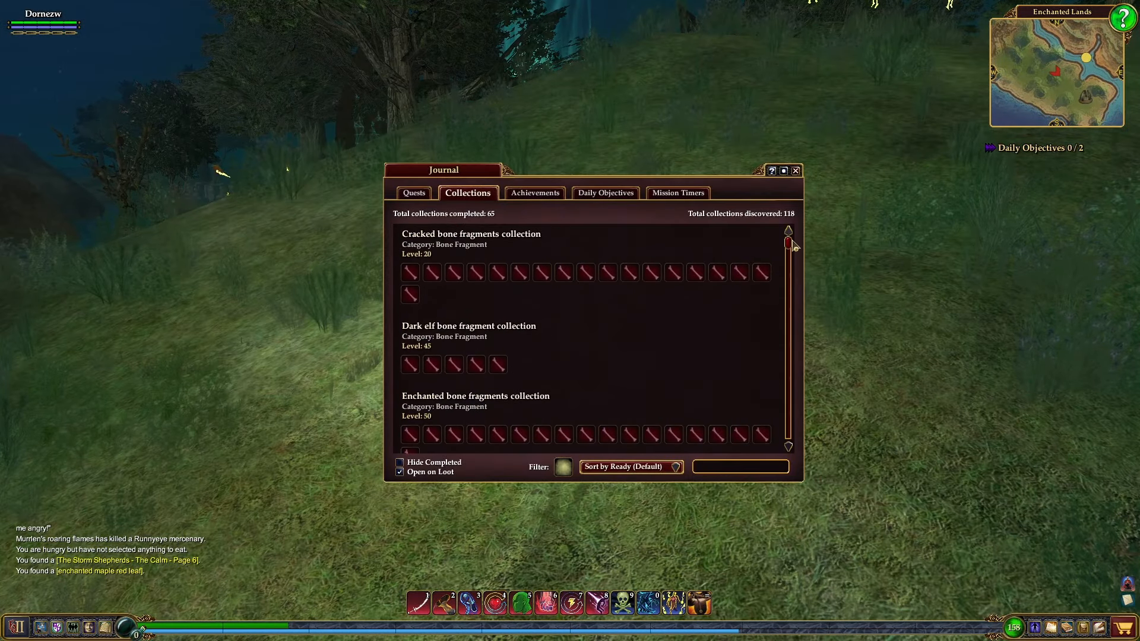
{"action": "scroll", "scroll_direction": "down", "scroll_amount": 3}
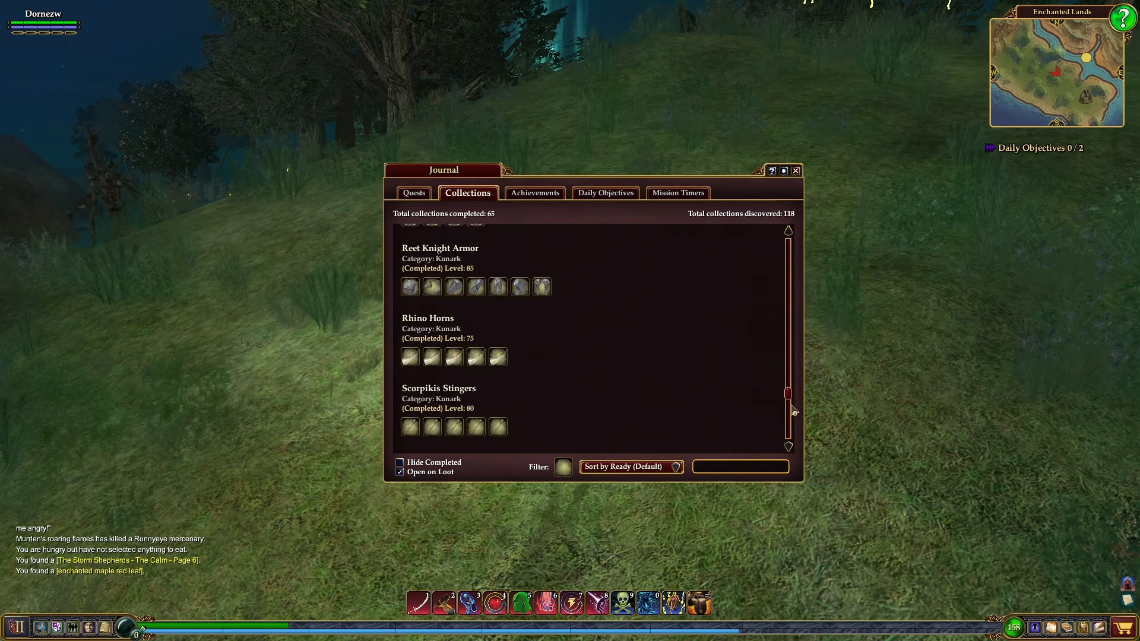
{"action": "scroll", "scroll_direction": "down", "scroll_amount": 3}
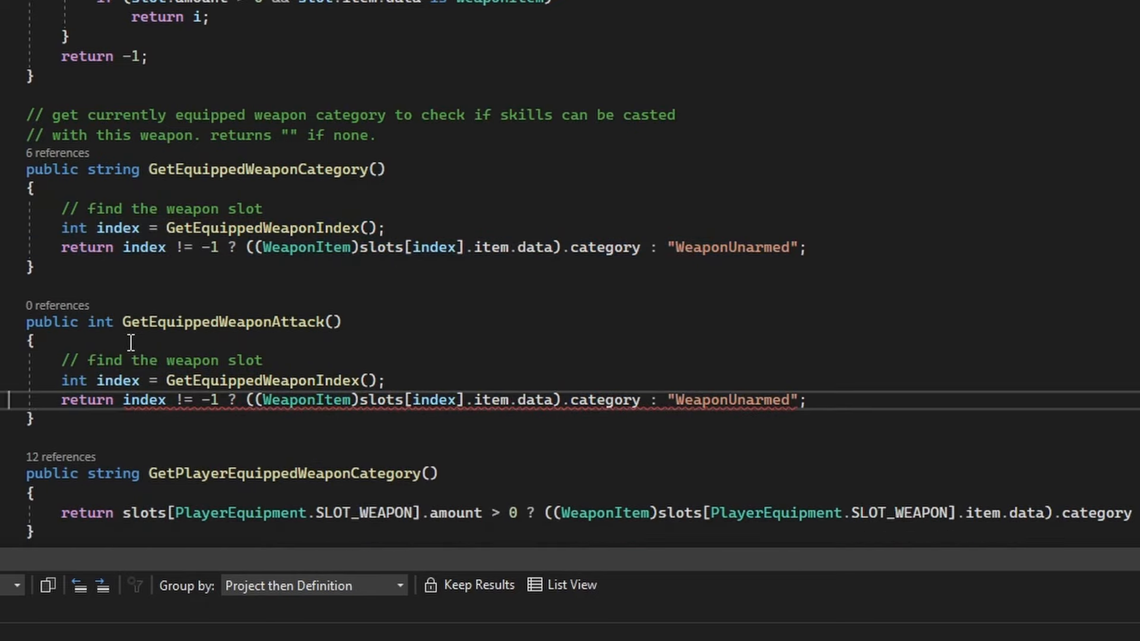
Add a period after item.data) in the return line to list the weapon data's members
{"action": "type", "text": "."}
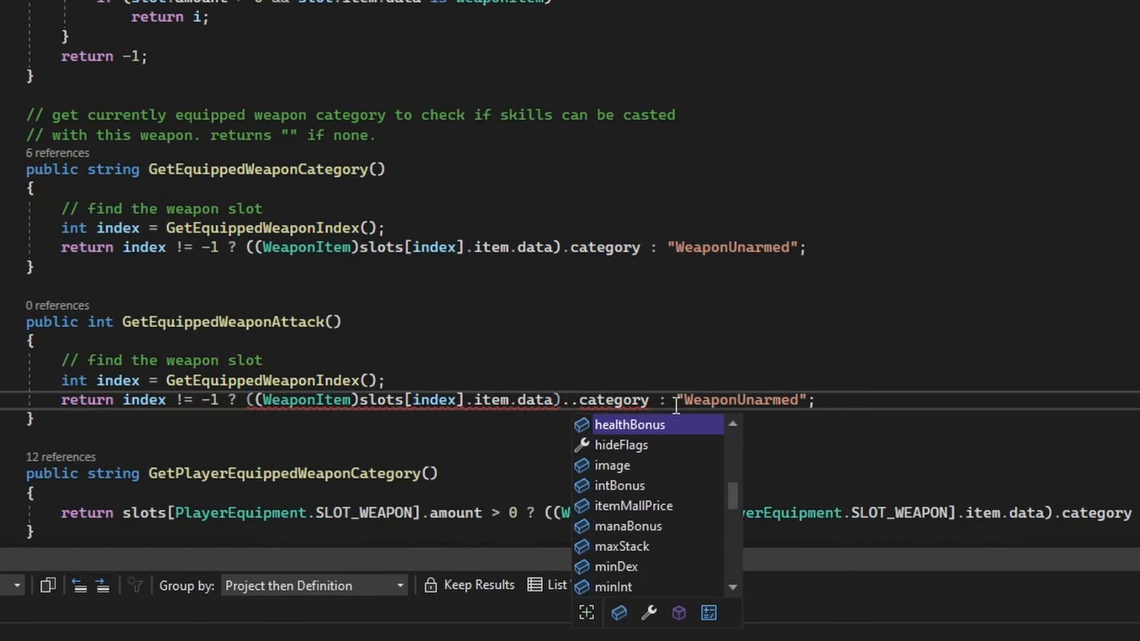